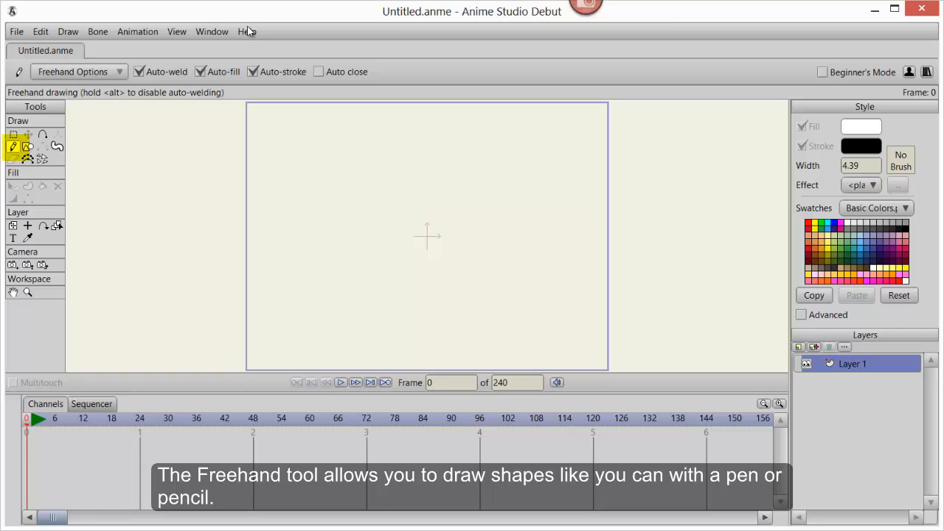
pyautogui.moveTo(682, 209)
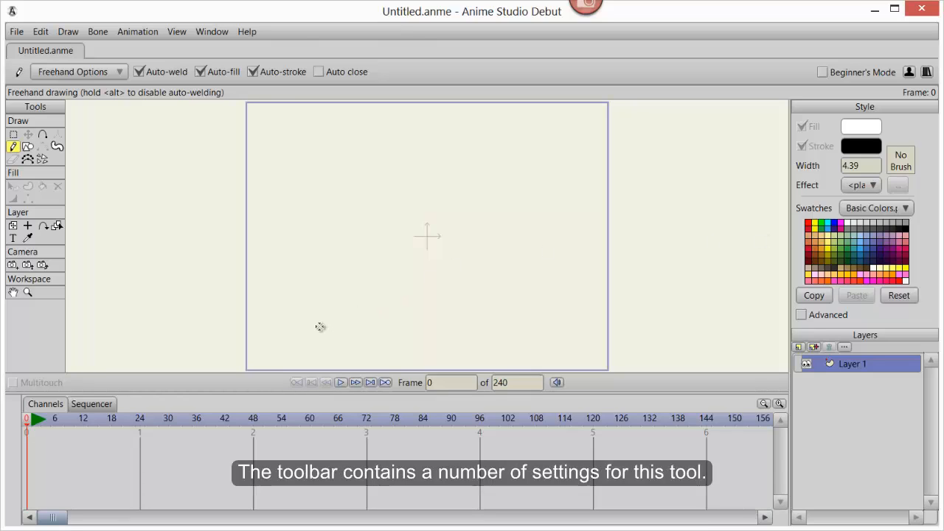
pyautogui.moveTo(225, 161)
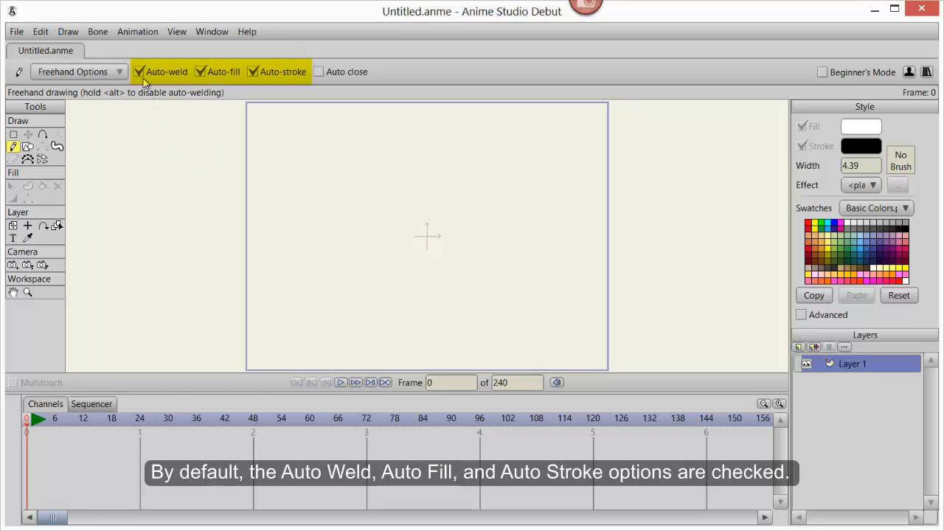
pyautogui.moveTo(262, 78)
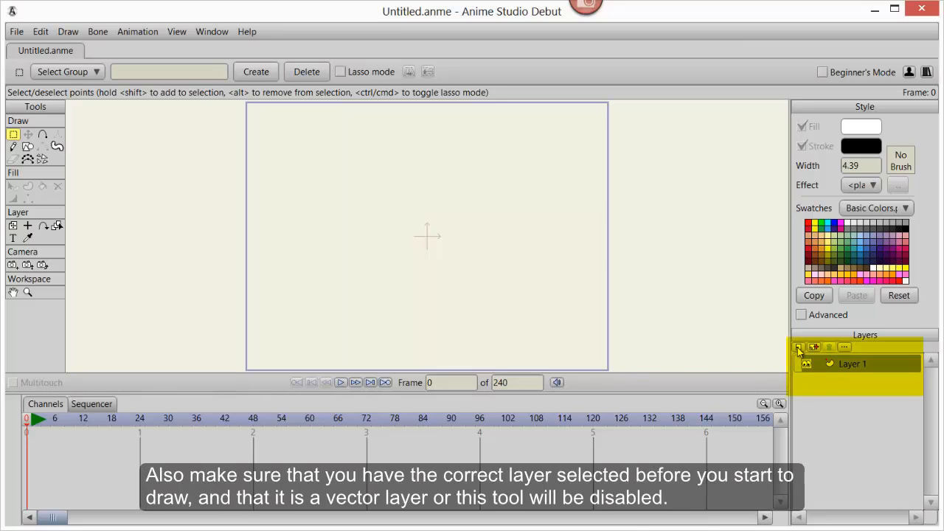
# Step: Add Layer 2 and select the Freehand tool with stroke width 25
pyautogui.click(799, 346)
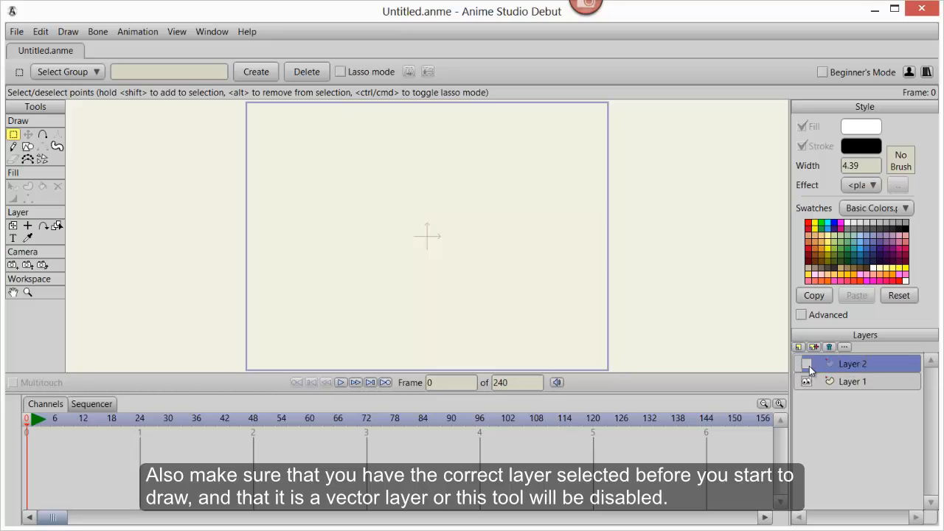
pyautogui.click(14, 146)
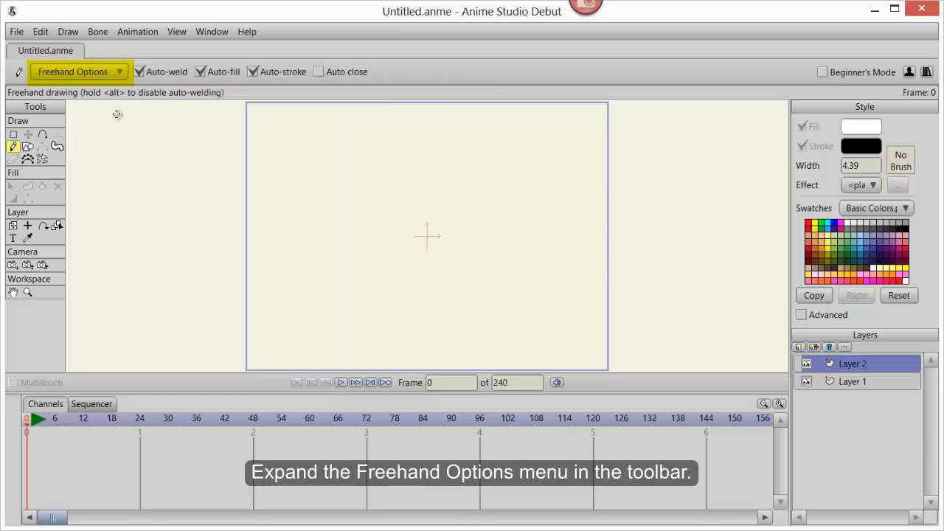
pyautogui.click(79, 71)
pyautogui.write('25')
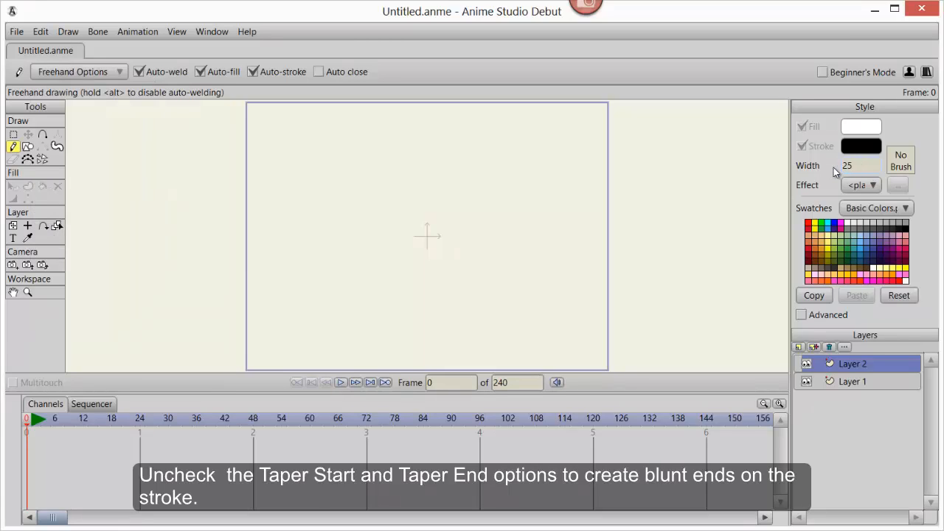
# Step: Draw a thick blunt-ended stroke, then a tapered stroke below it
pyautogui.moveTo(279, 145); pyautogui.dragTo(506, 151)
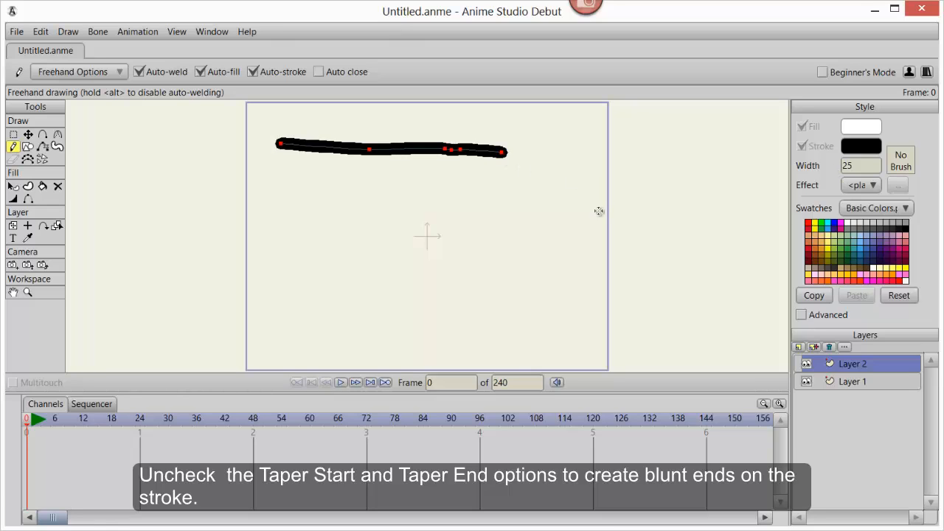
pyautogui.click(77, 72)
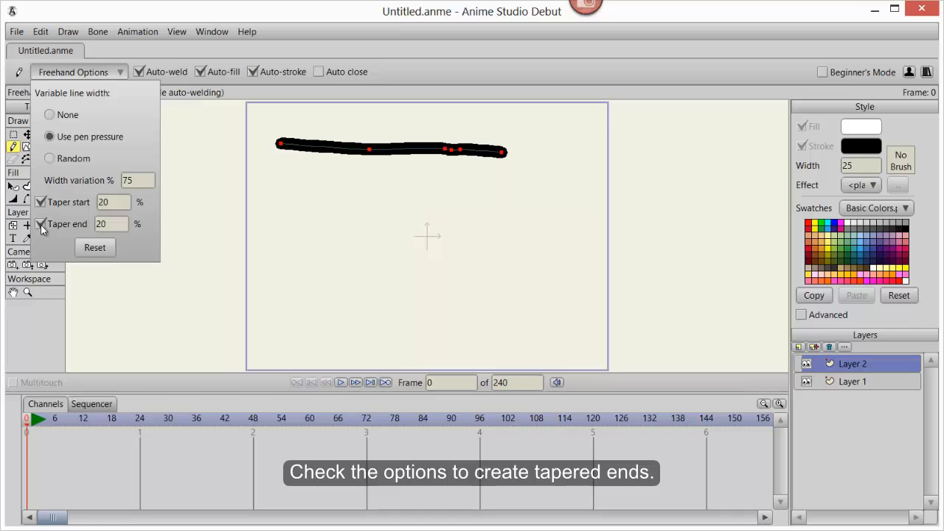
pyautogui.moveTo(274, 191); pyautogui.dragTo(402, 193)
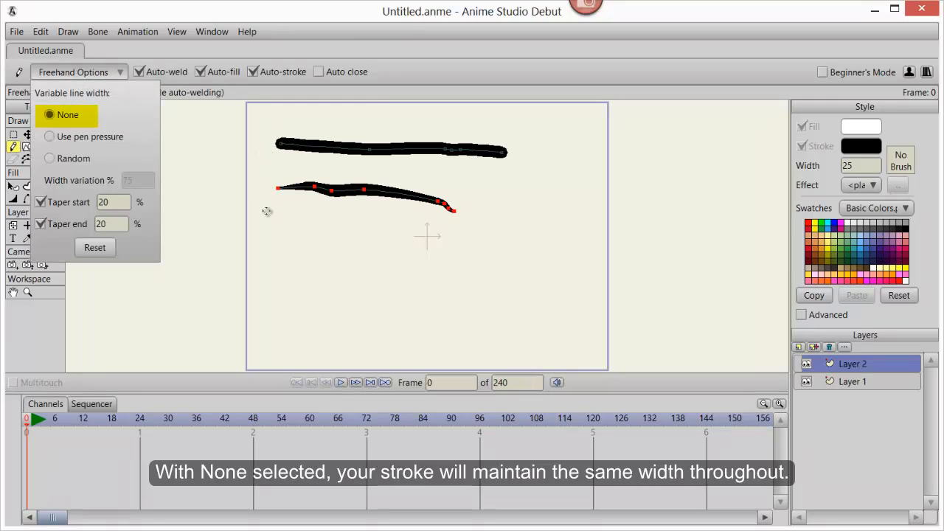
# Step: Draw two wavy constant-width strokes, then switch width to follow pen pressure
pyautogui.moveTo(276, 225); pyautogui.dragTo(464, 267)
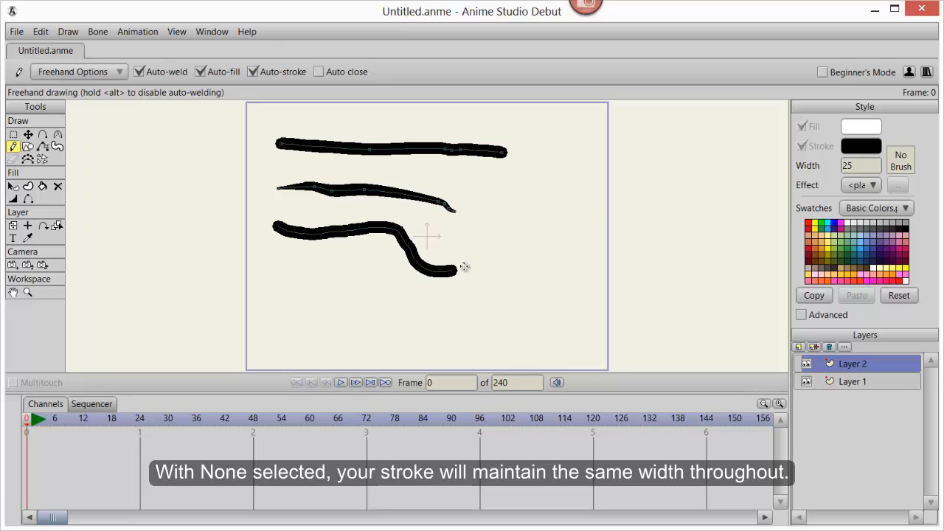
pyautogui.moveTo(457, 265); pyautogui.dragTo(557, 190)
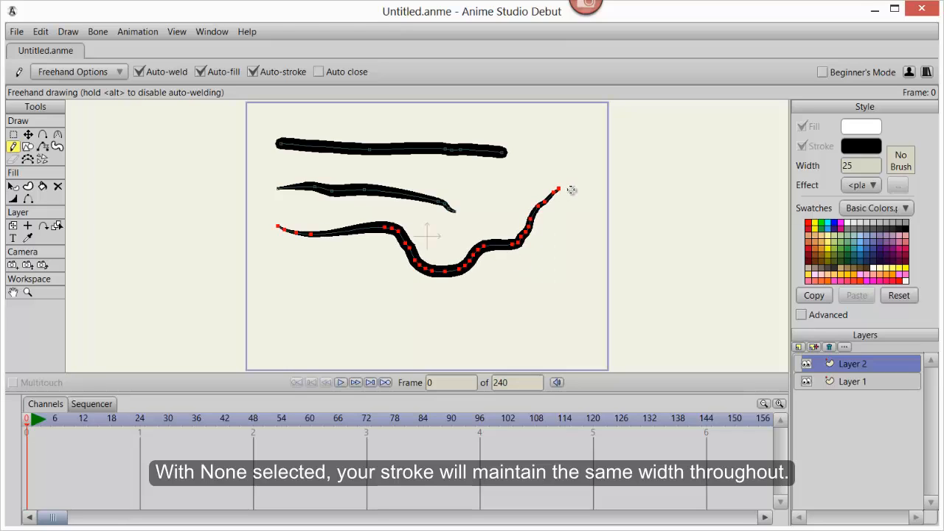
pyautogui.click(78, 71)
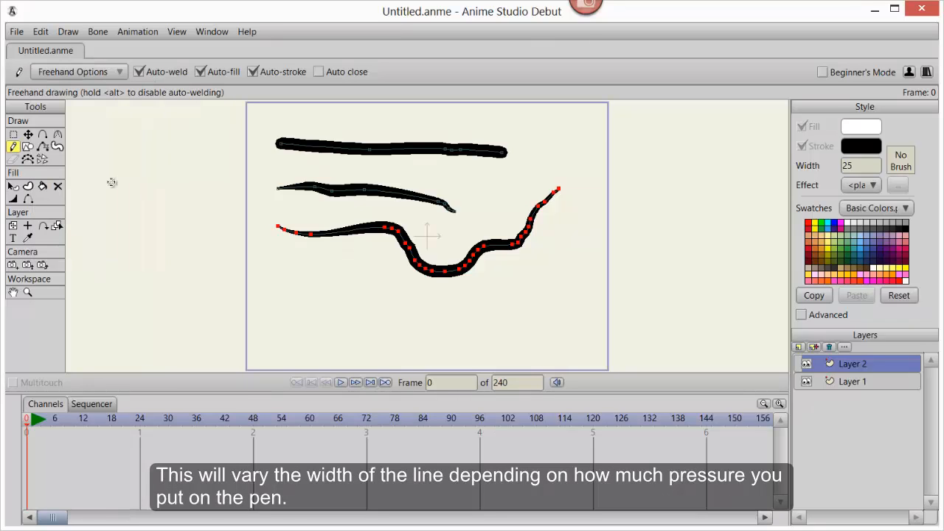
pyautogui.moveTo(249, 318)
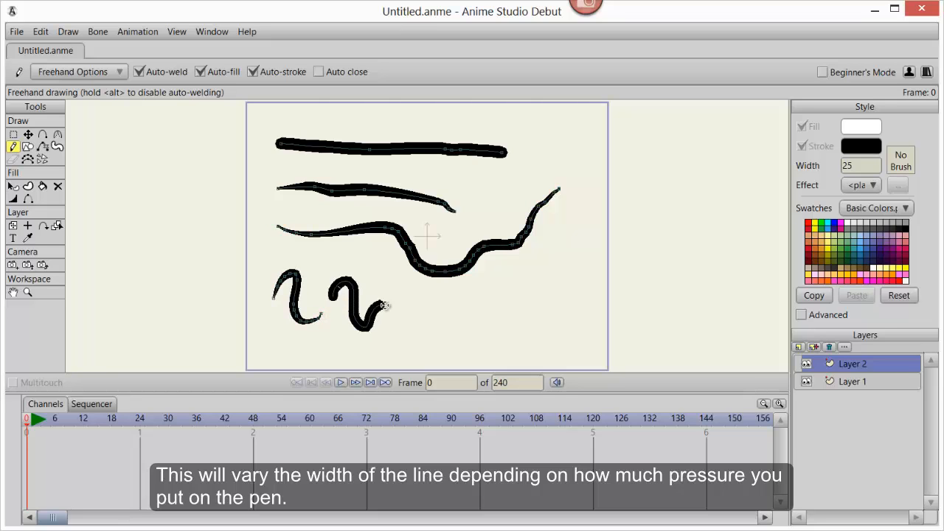
# Step: Set freehand width to Random and draw a hook-shaped open stroke at top right
pyautogui.click(77, 71)
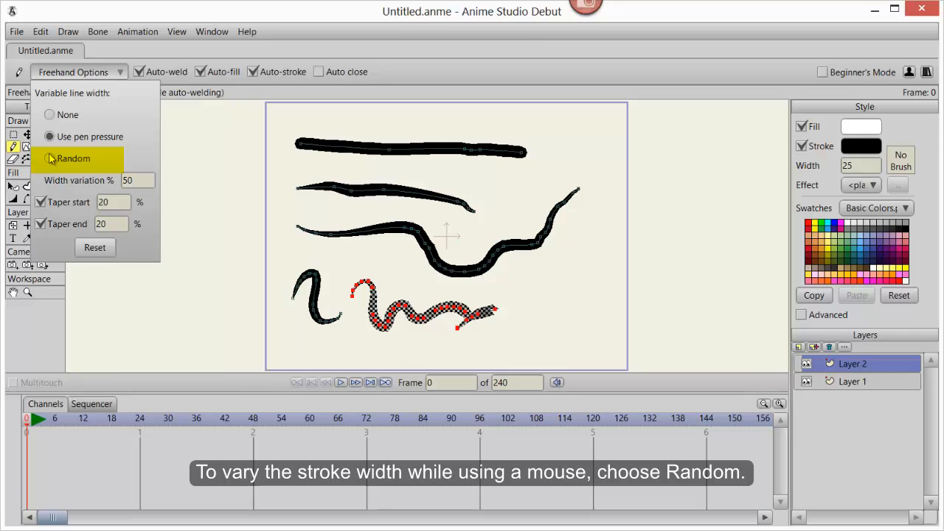
pyautogui.click(49, 158)
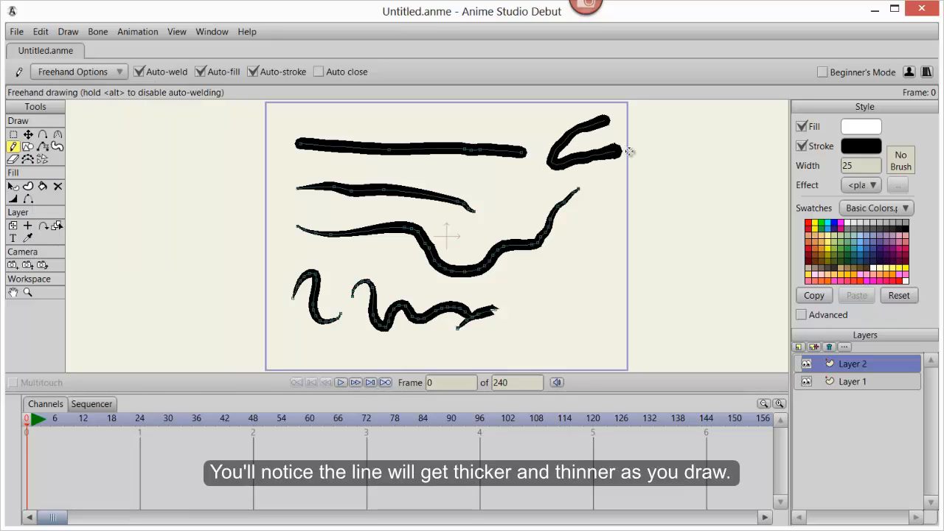
pyautogui.moveTo(612, 148); pyautogui.dragTo(553, 310)
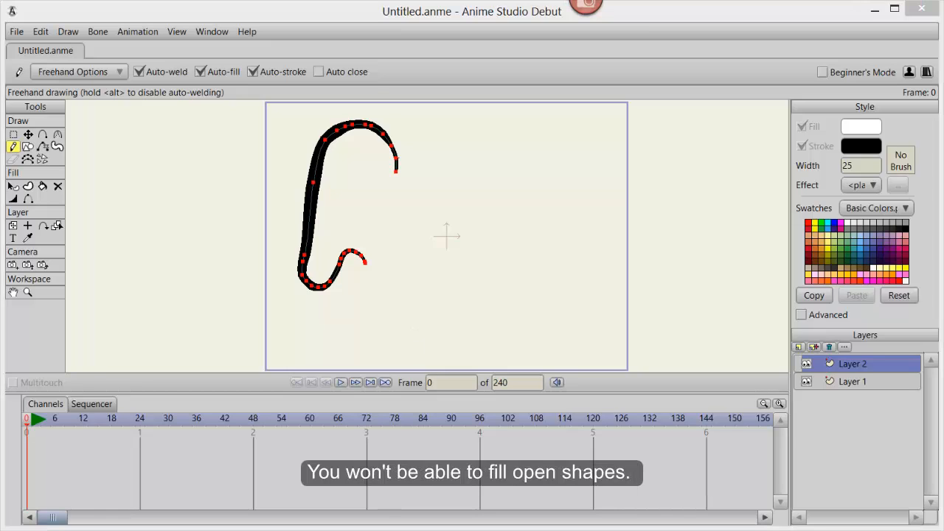
# Step: Enable Auto close and draw a closed white-filled loop beside the hook stroke
pyautogui.click(319, 72)
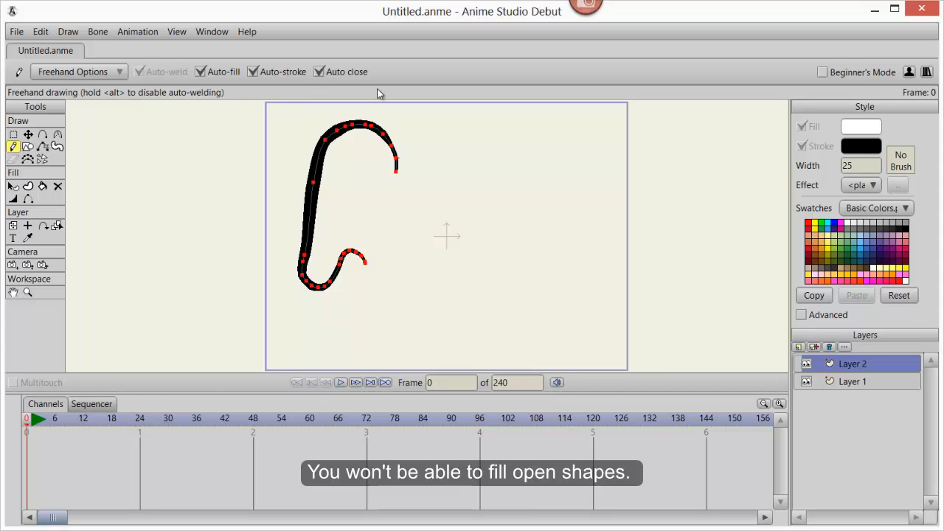
pyautogui.click(319, 72)
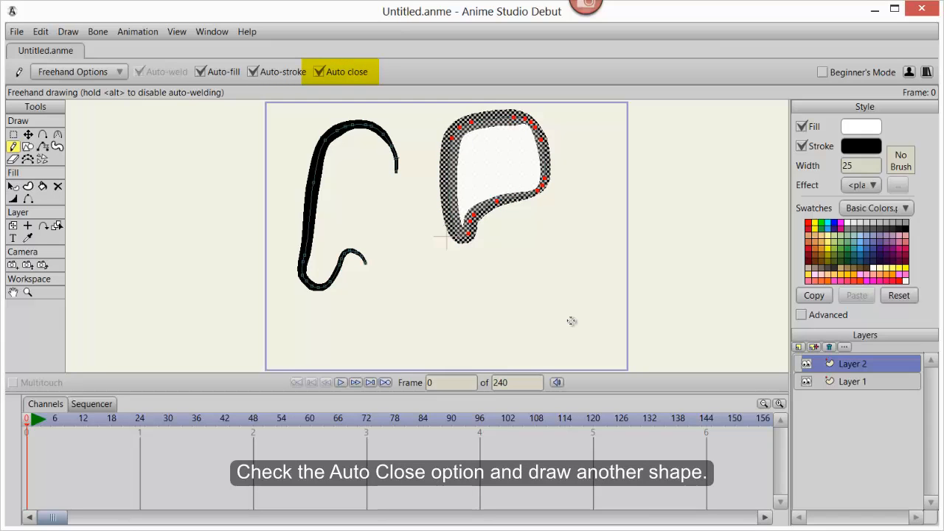
pyautogui.click(319, 72)
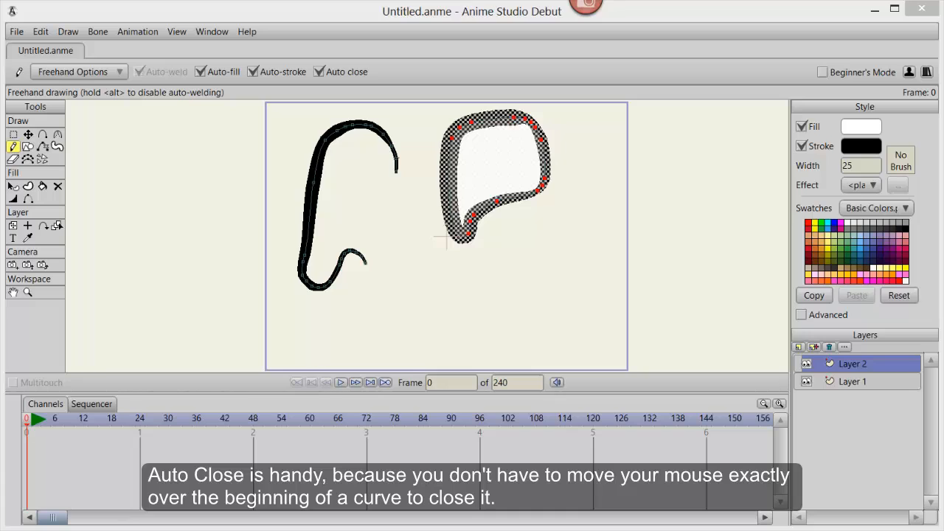
pyautogui.moveTo(584, 309)
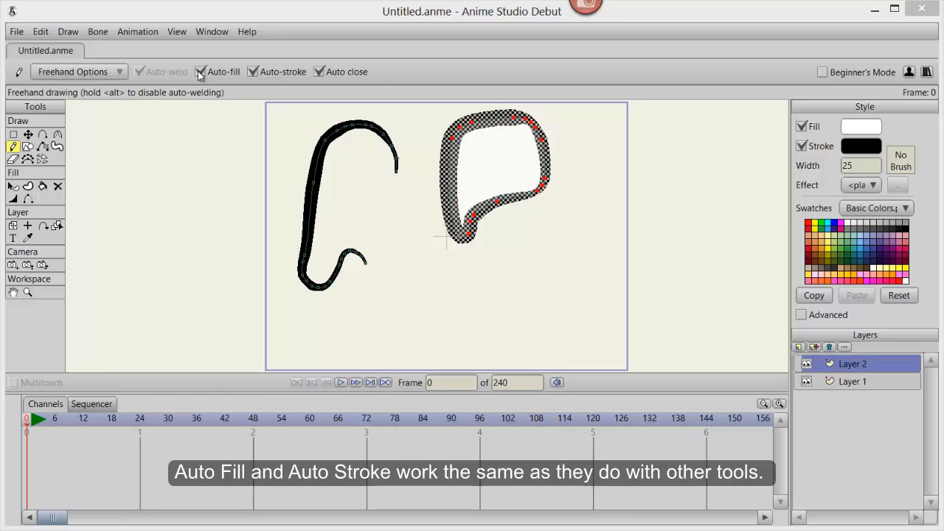
# Step: Draw an outline-only ring and a fill-only white blob, then restore auto fill and stroke
pyautogui.click(200, 72)
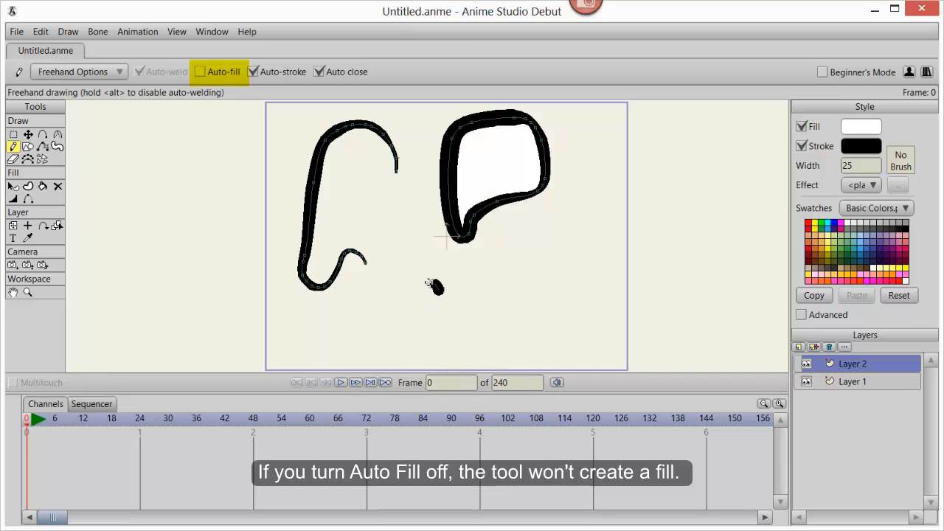
pyautogui.click(199, 72)
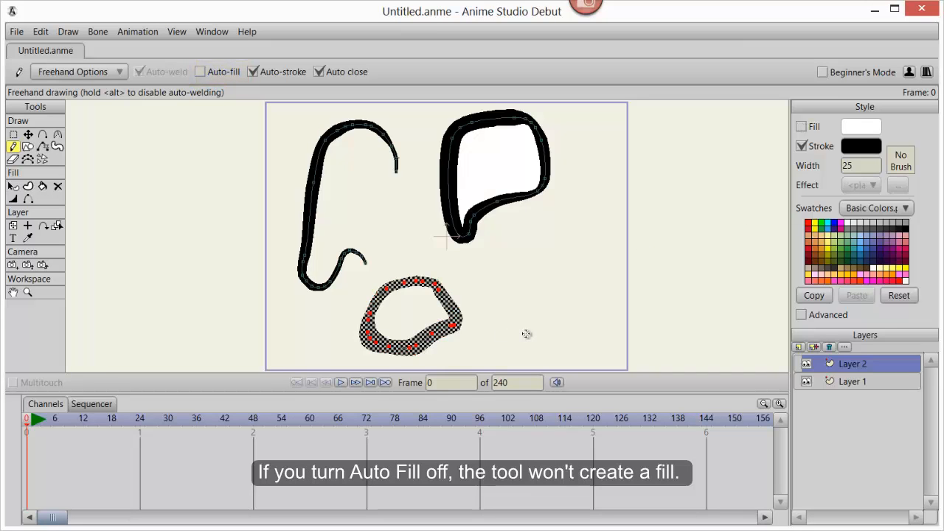
pyautogui.click(253, 71)
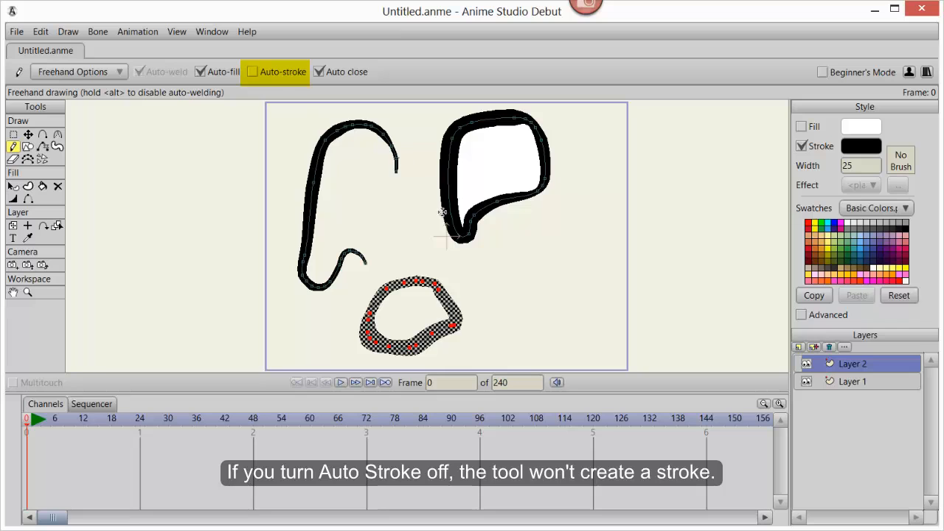
pyautogui.click(251, 71)
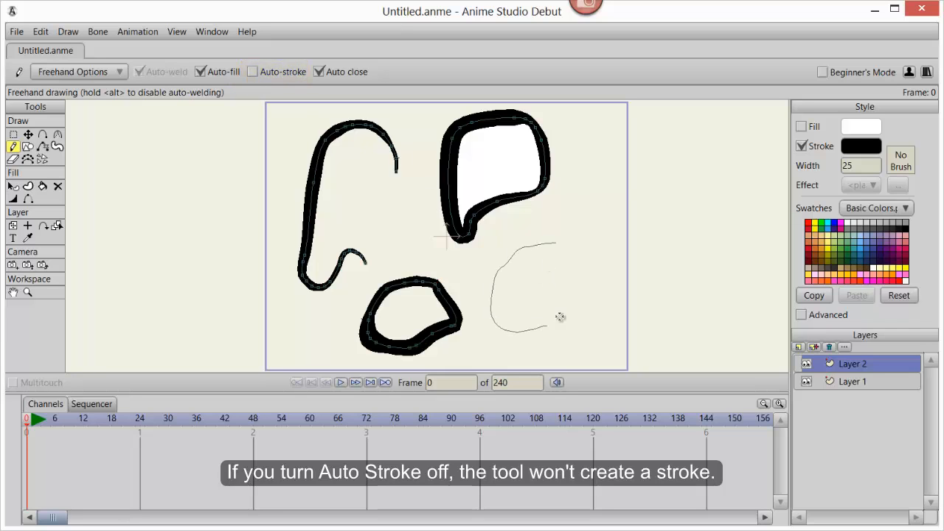
pyautogui.click(861, 126)
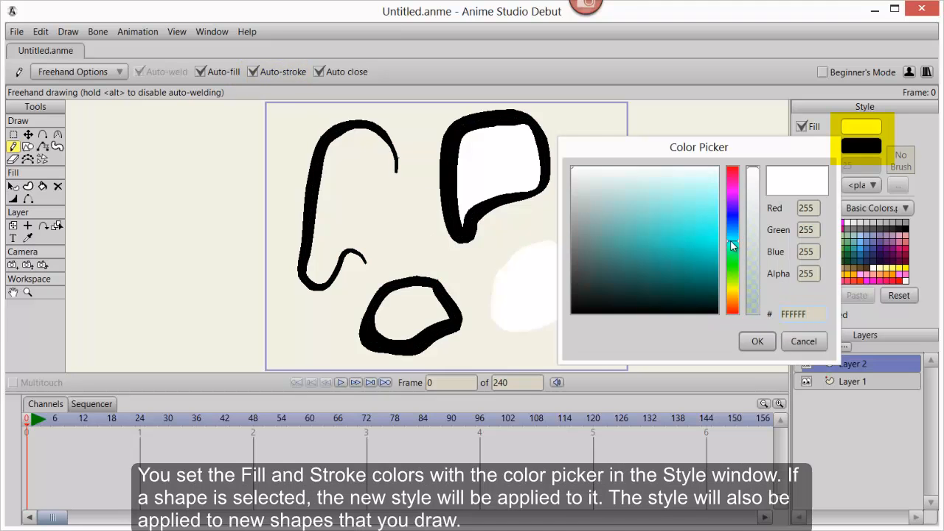
# Step: Set fill light blue and outline olive, then draw a matching shape at right
pyautogui.click(757, 341)
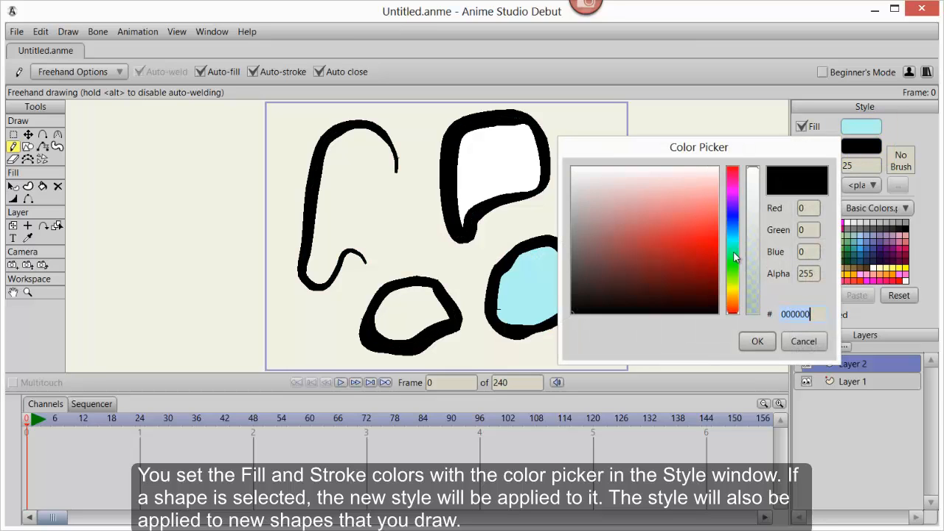
pyautogui.click(679, 257)
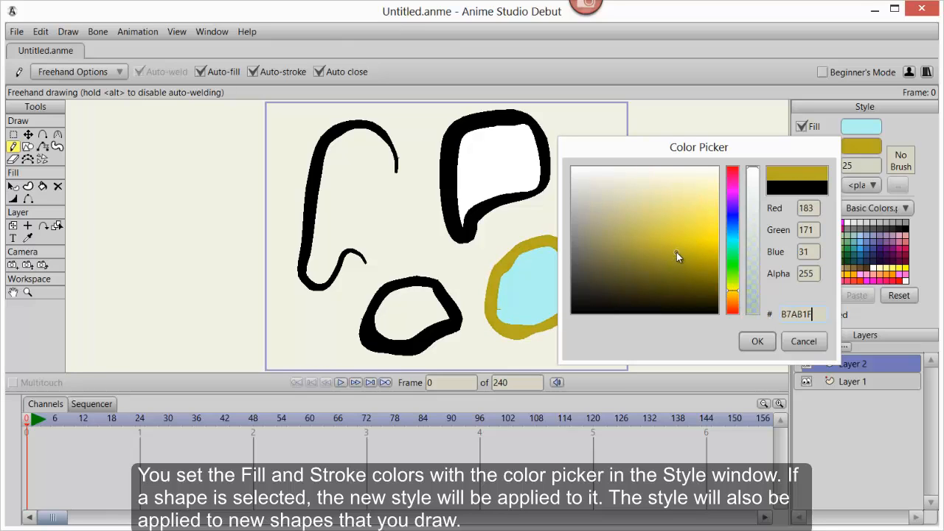
pyautogui.click(757, 341)
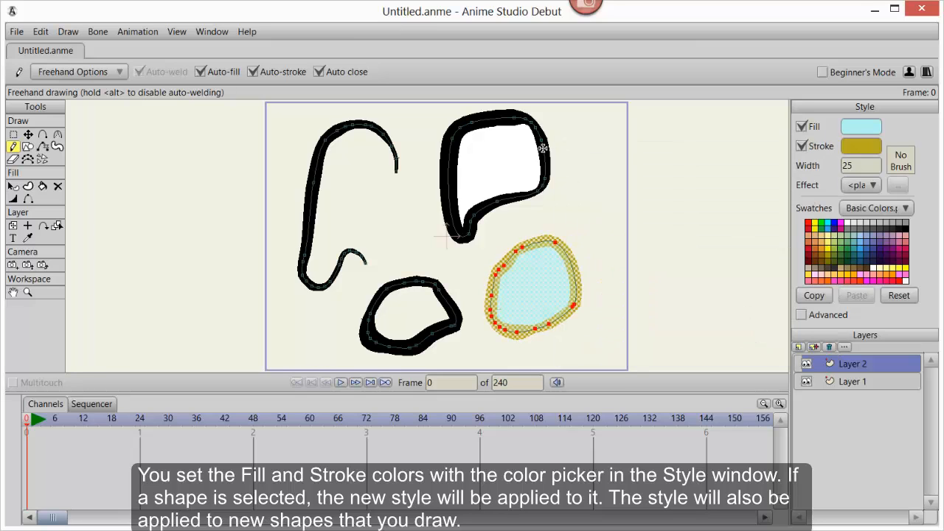
pyautogui.moveTo(531, 288); pyautogui.dragTo(638, 192)
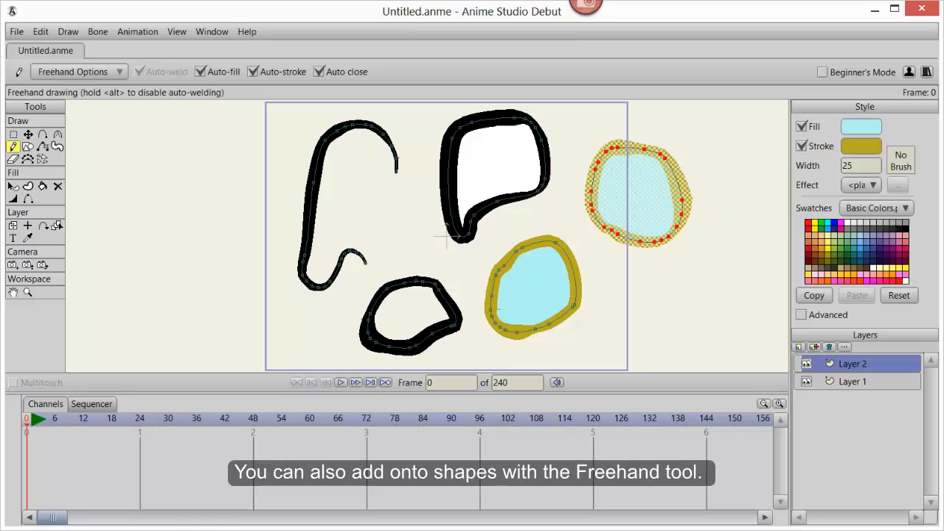
pyautogui.moveTo(338, 101)
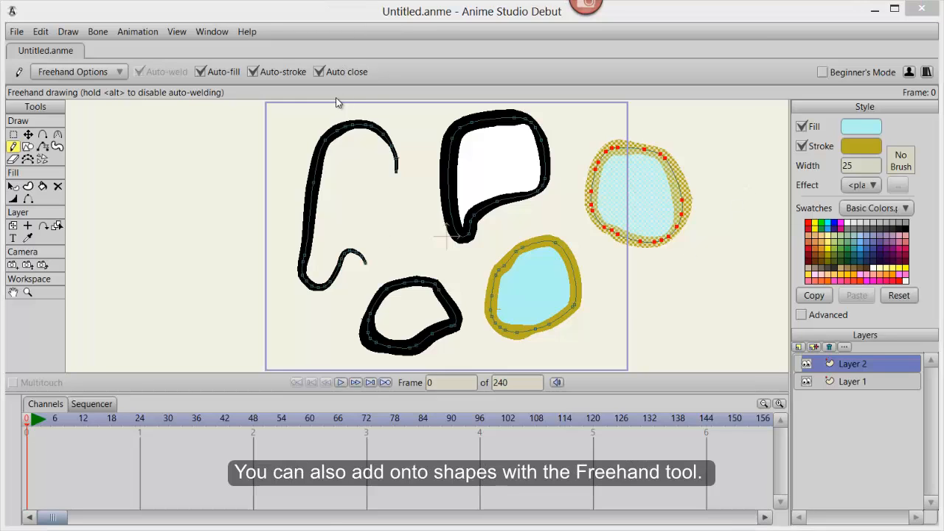
# Step: Turn off Auto close, attach olive loops to the blue shape, and render a preview
pyautogui.click(319, 72)
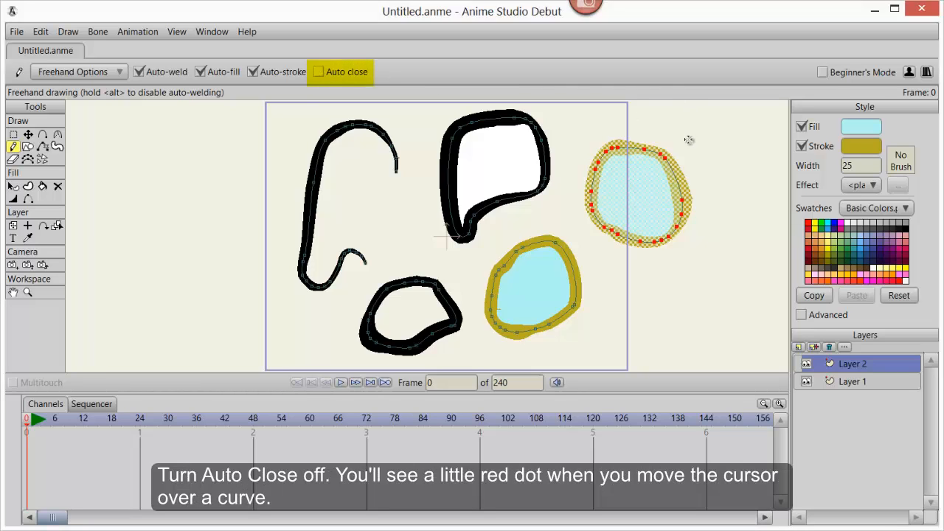
pyautogui.click(318, 72)
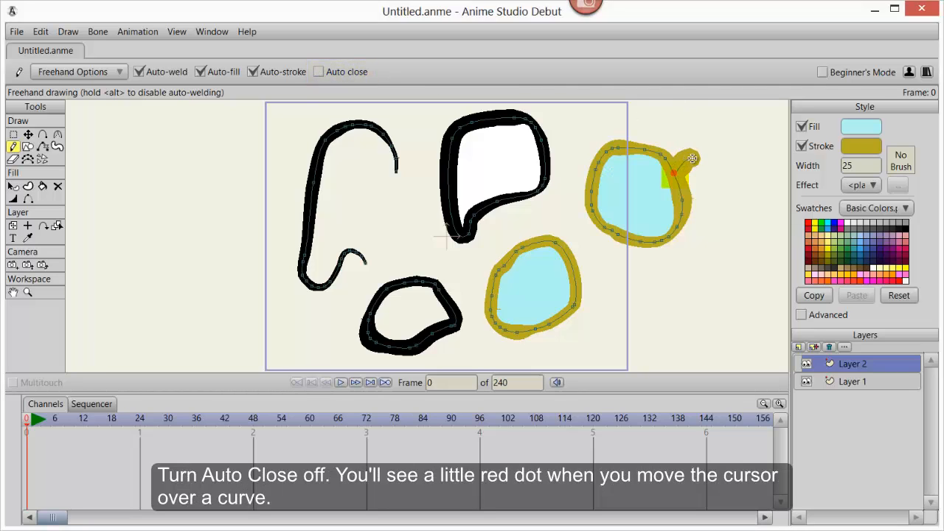
pyautogui.moveTo(692, 158); pyautogui.dragTo(681, 266)
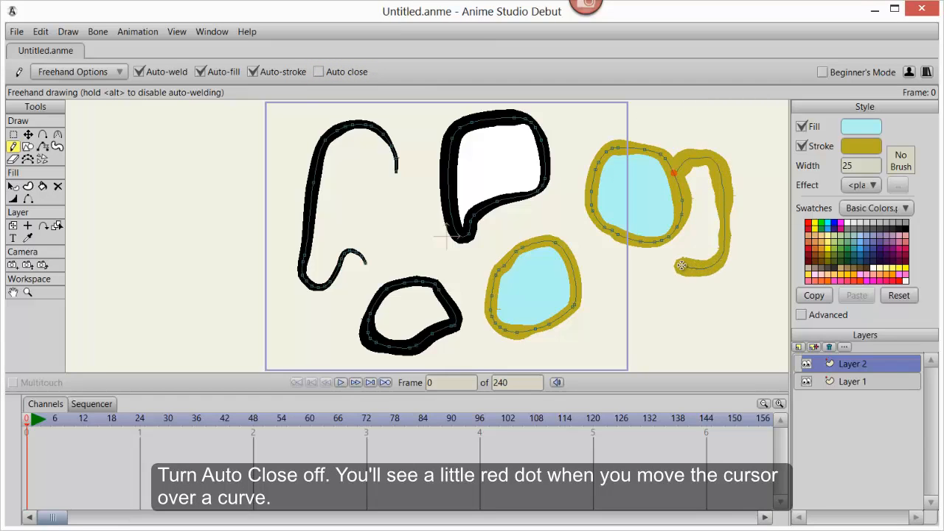
pyautogui.moveTo(648, 249)
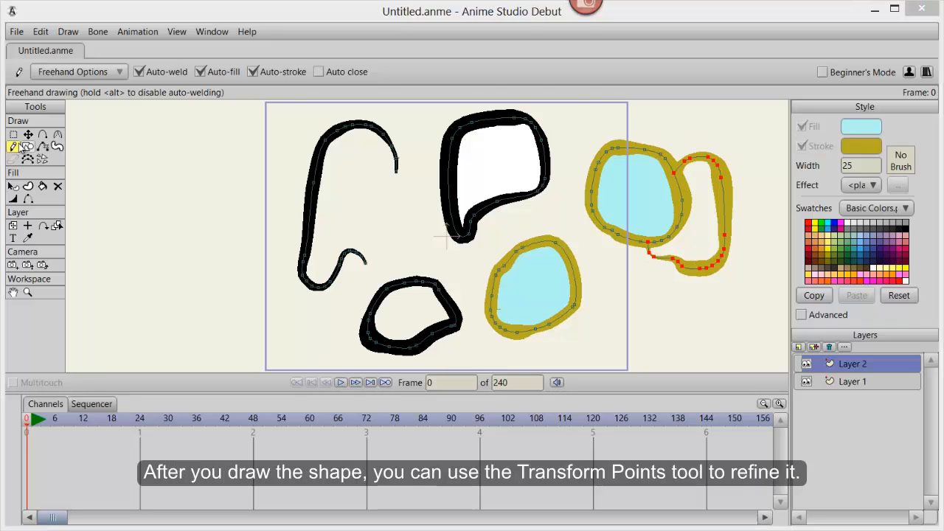
pyautogui.click(28, 134)
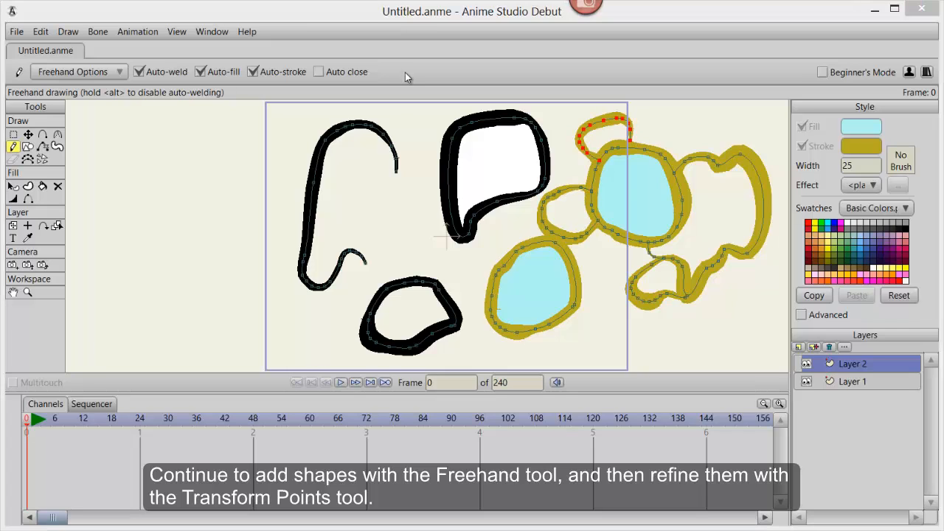
pyautogui.press('ctrl+r')
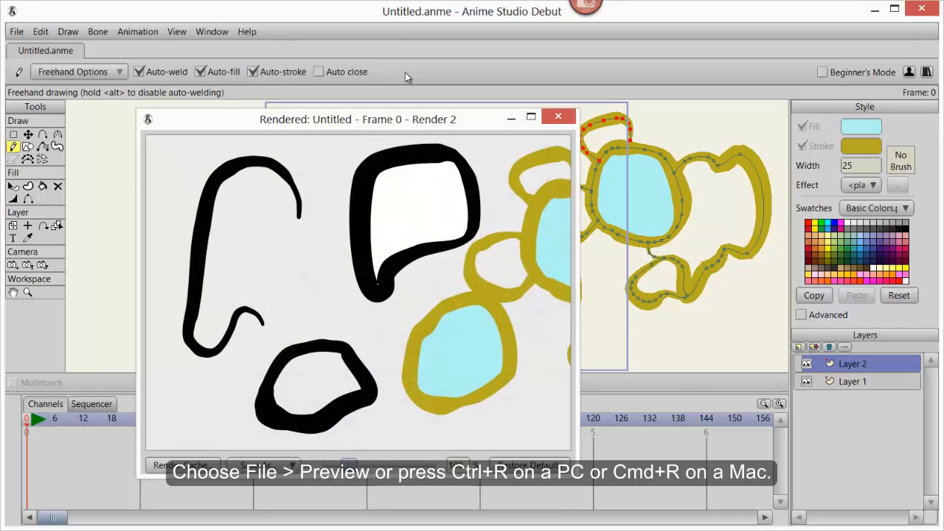